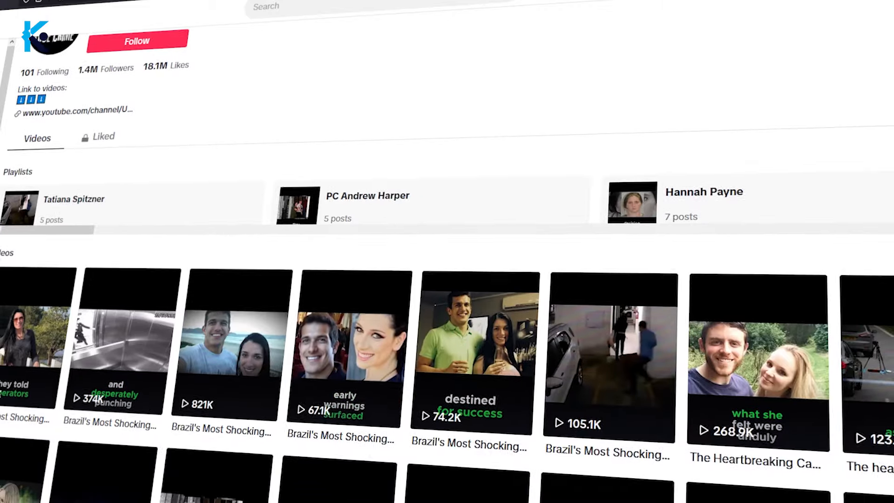
Browse the channel's video grid, then read down the Isabella Guzman article
scroll(down, 3)
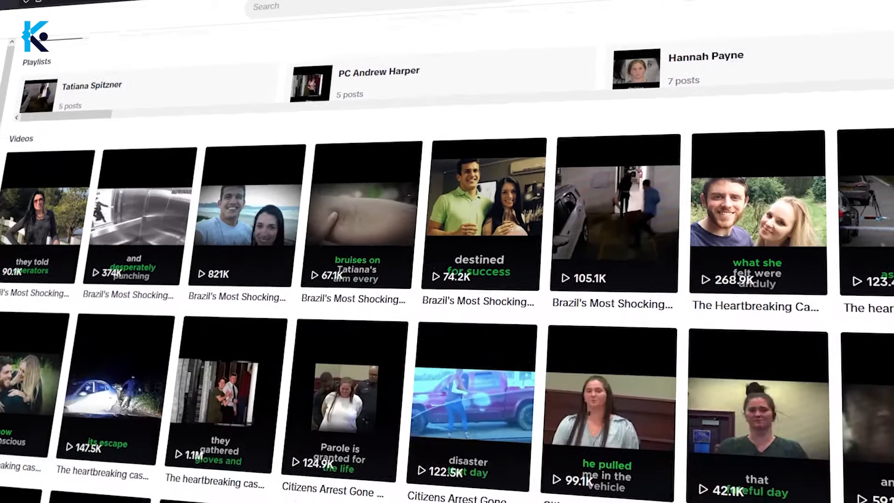
scroll(down, 3)
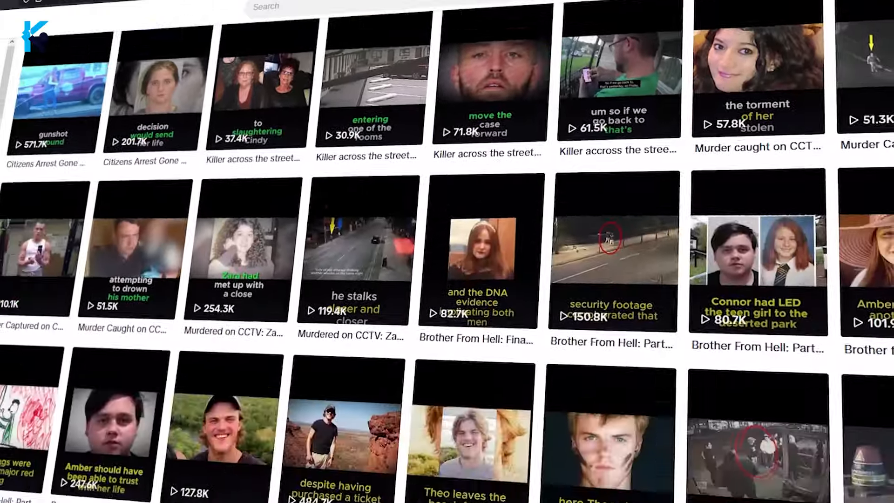
scroll(down, 3)
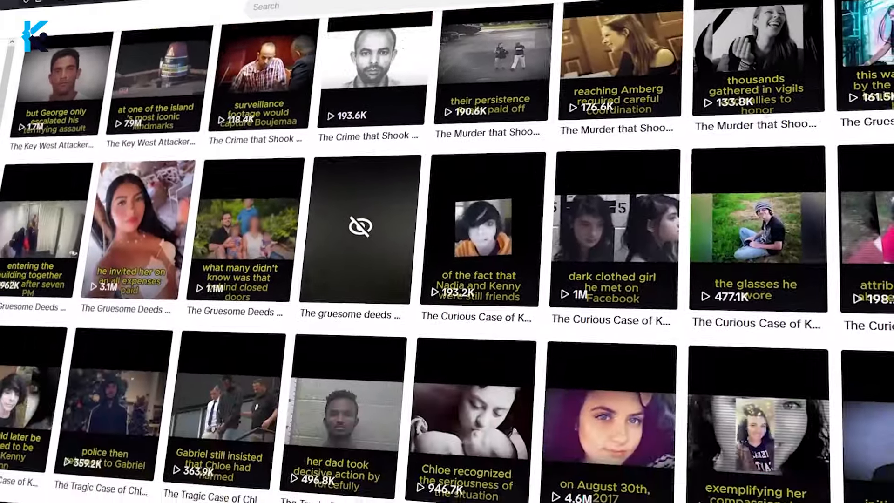
scroll(down, 3)
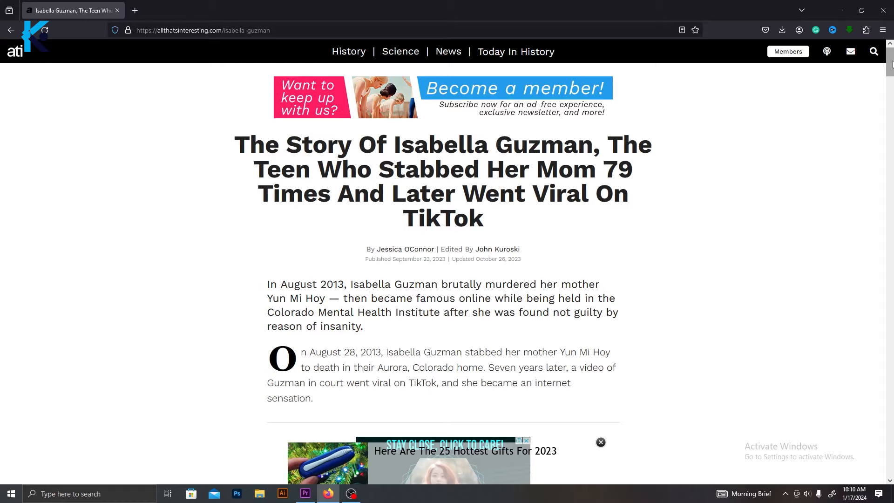
scroll(down, 3)
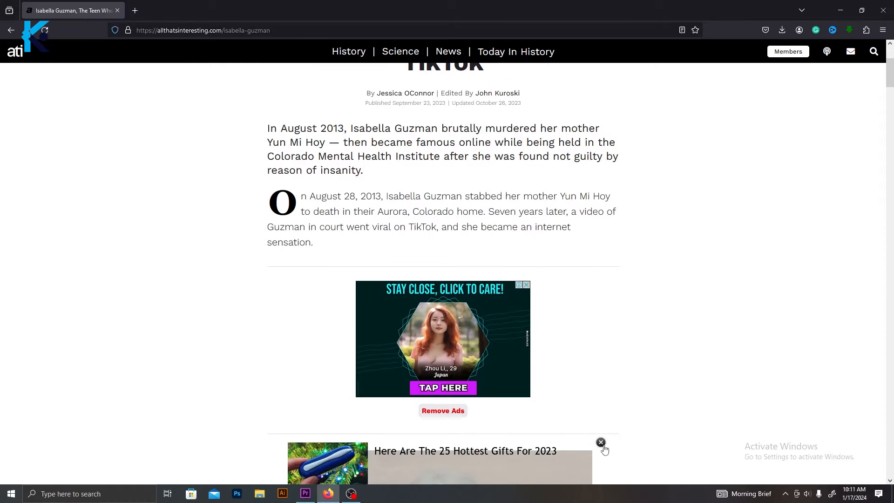
scroll(down, 3)
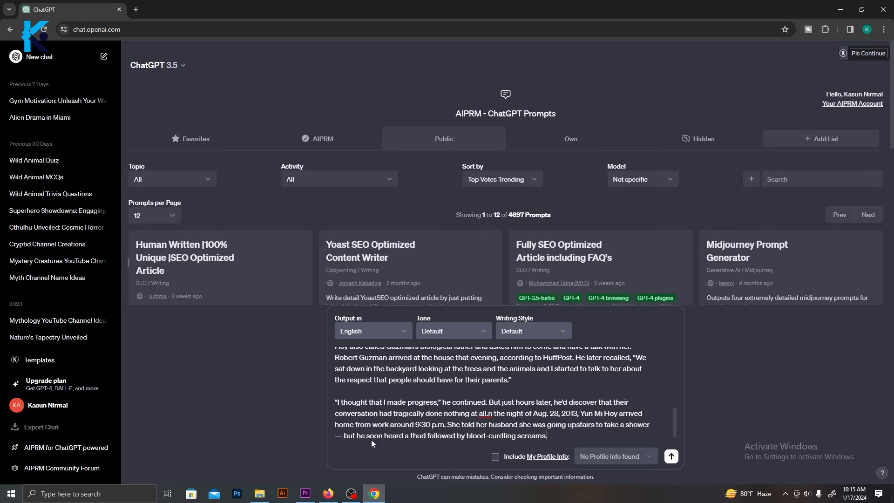
Send the pasted article with the rewrite-as-a-simple-story request
scroll(down, 3)
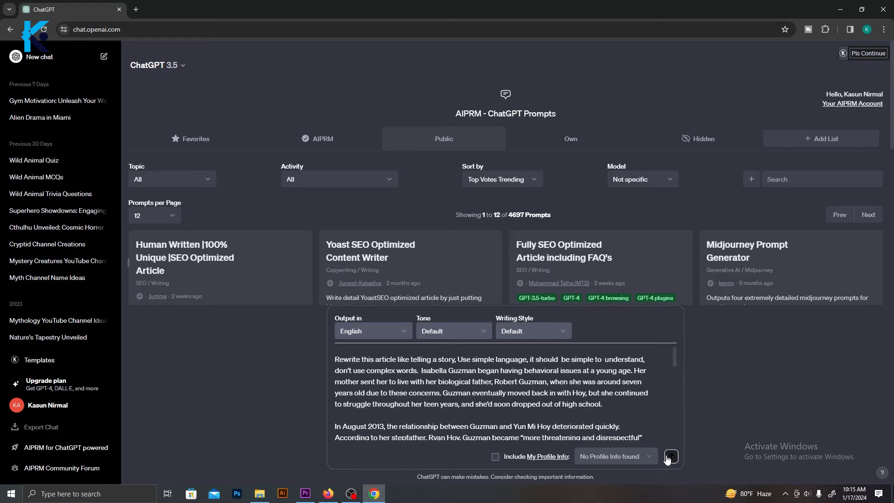
click(670, 457)
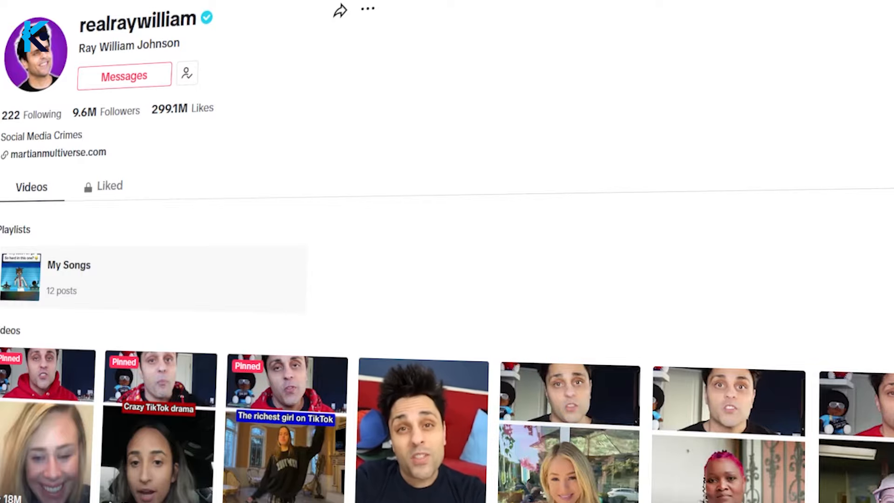
scroll(down, 3)
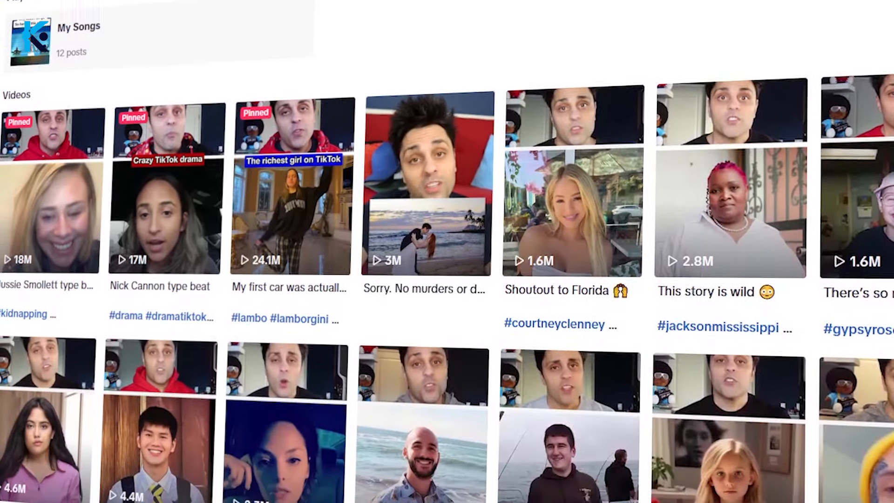
scroll(down, 3)
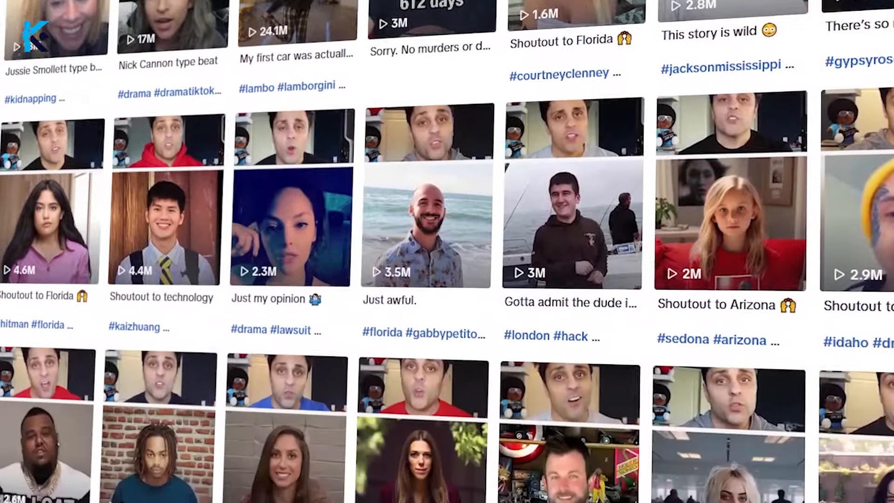
scroll(down, 3)
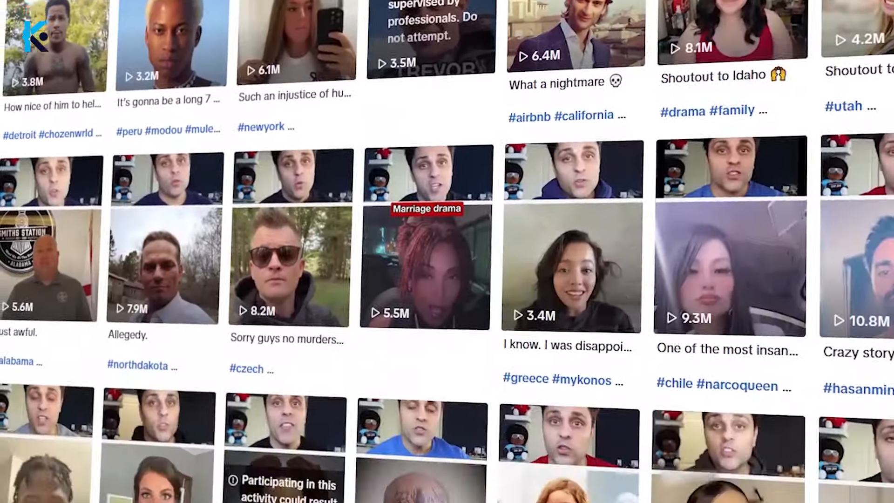
scroll(down, 3)
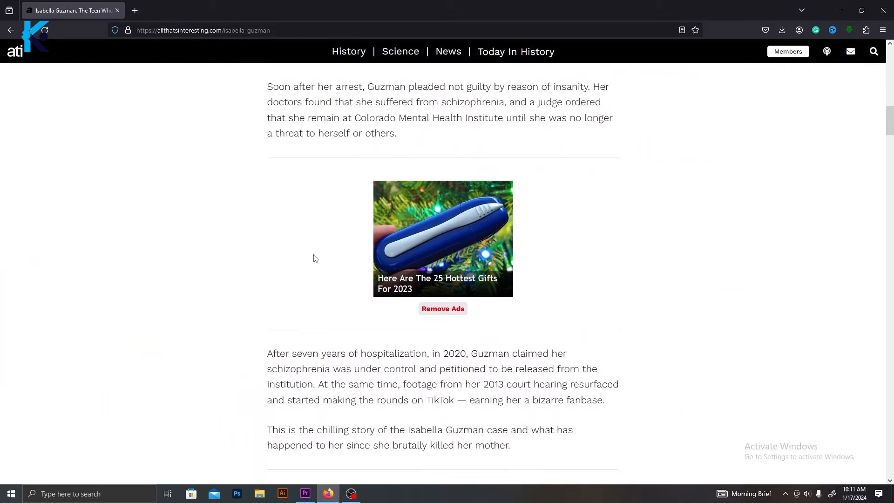
scroll(down, 3)
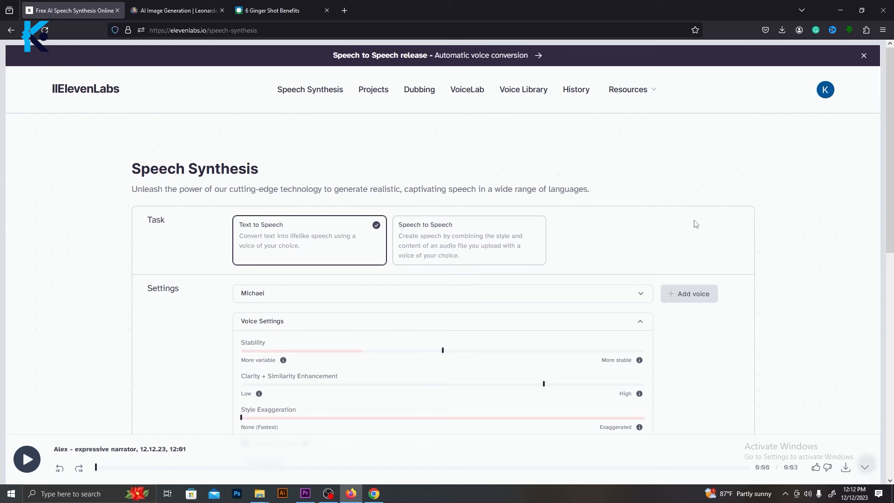
mouse_move(336, 157)
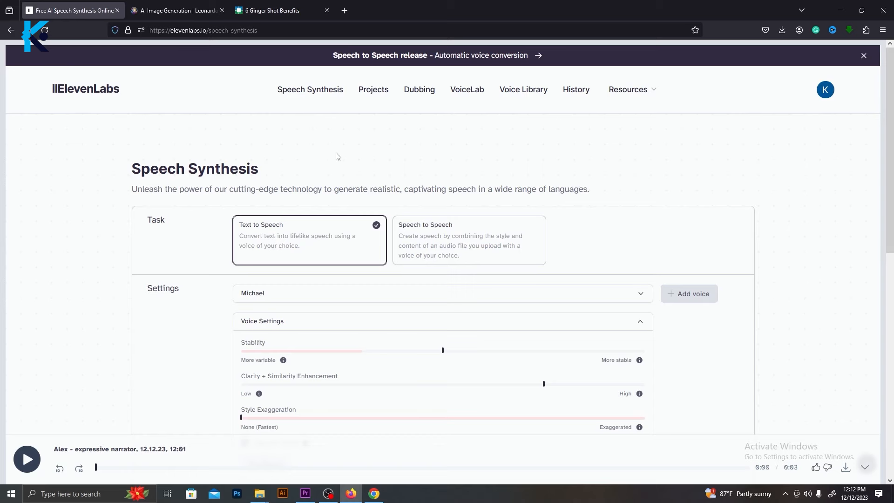
mouse_move(716, 296)
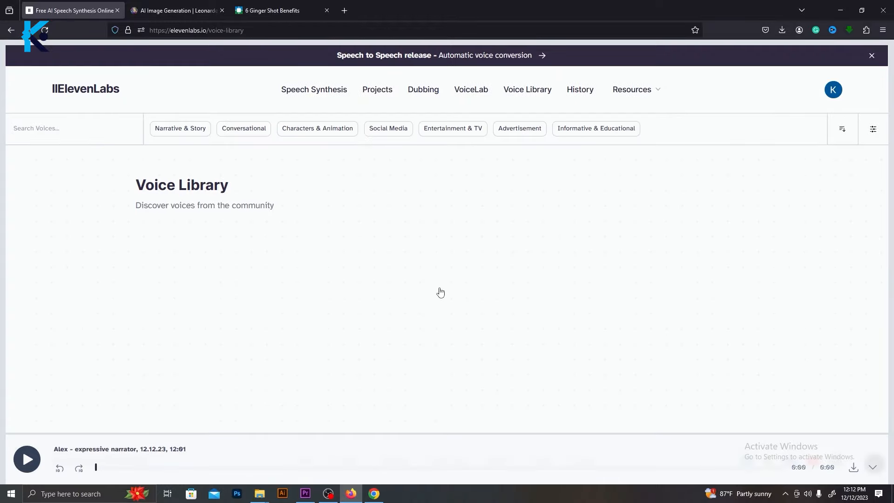
Dismiss the Add Voice form, leaving VoiceLab showing the saved 'Alex – expressive narrator' voice
scroll(down, 3)
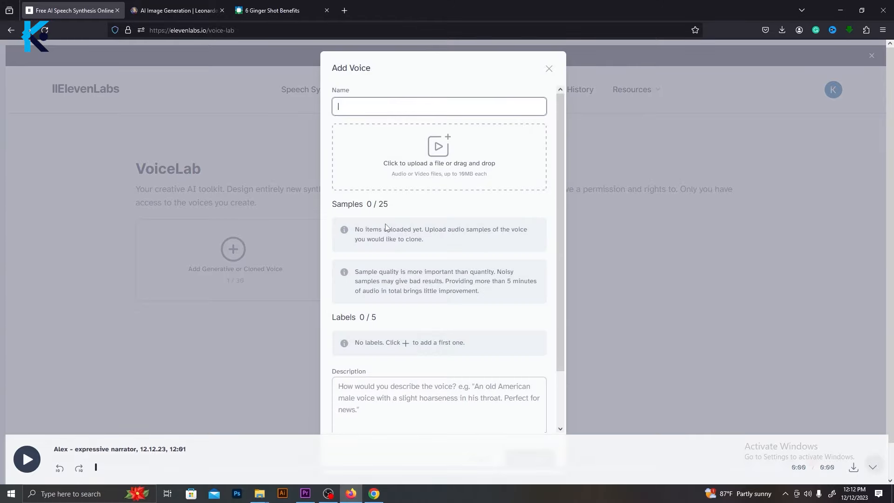
scroll(down, 3)
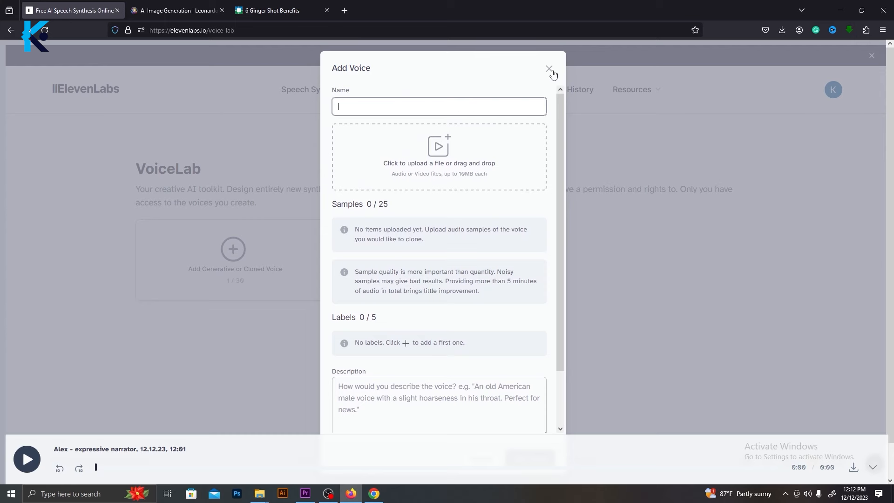
click(548, 68)
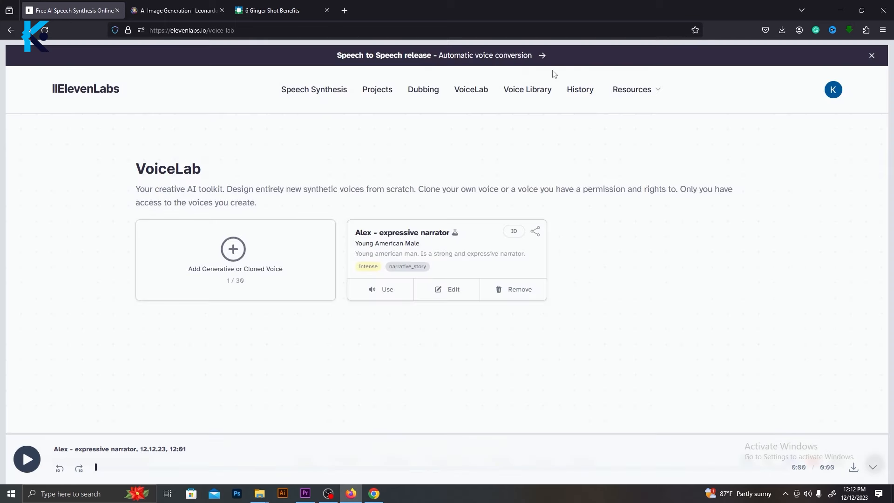